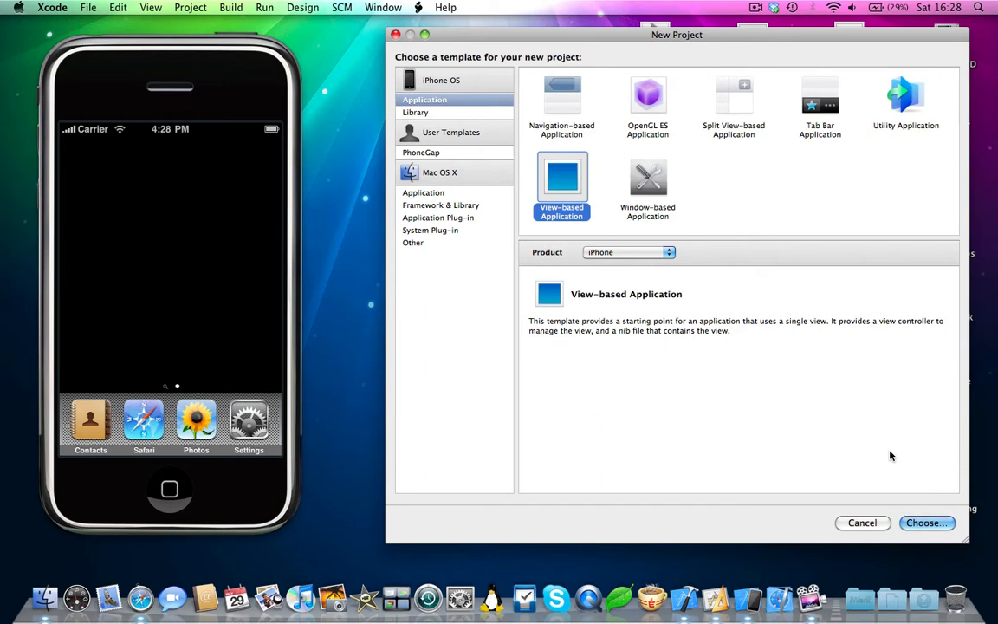
- Create a new View-based Application project for iPhone named test
left_click(820, 97)
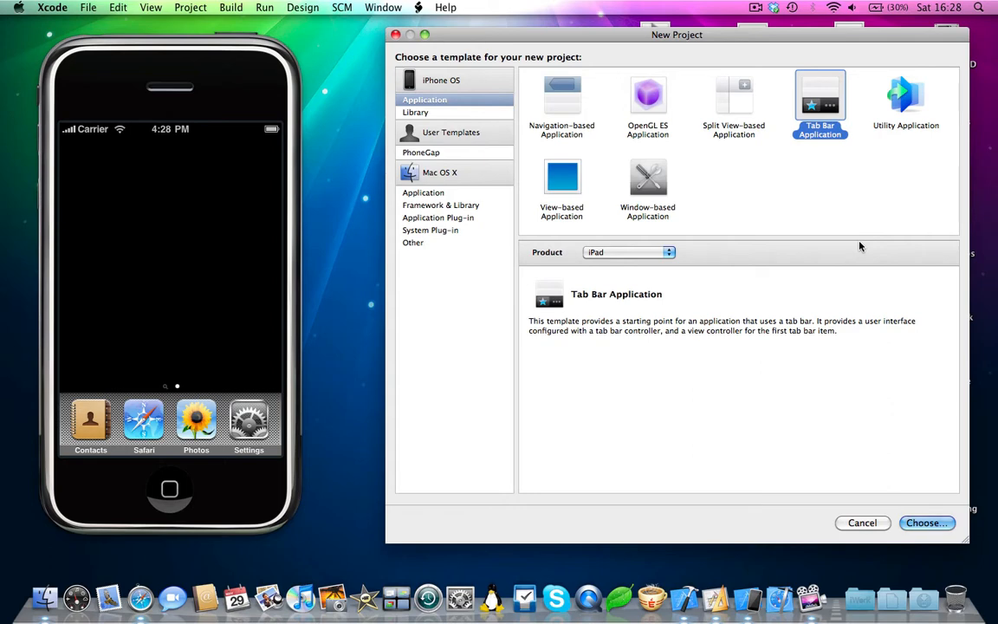
mouse_move(655, 272)
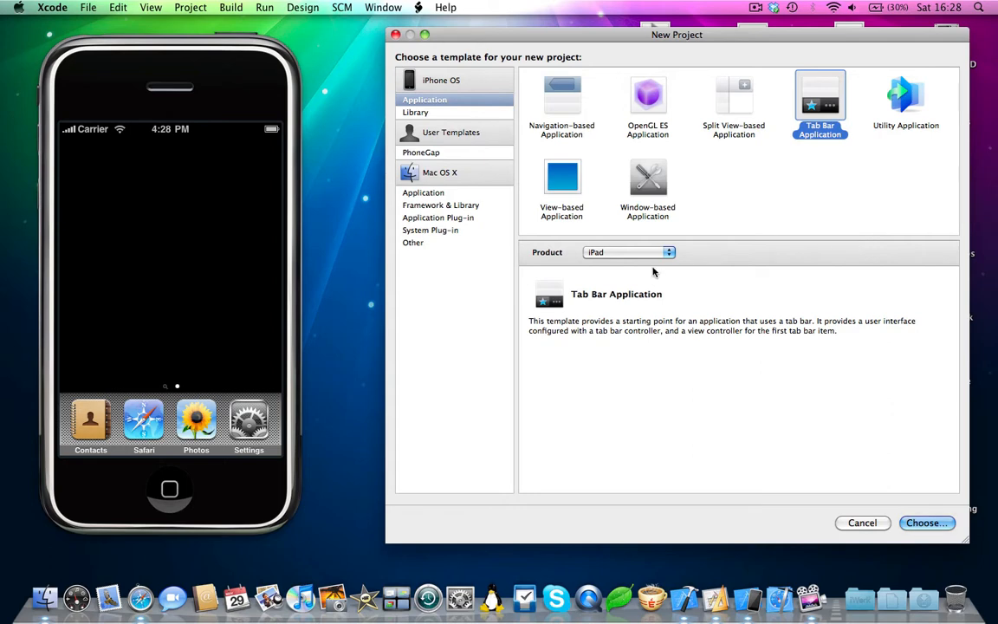
left_click(561, 182)
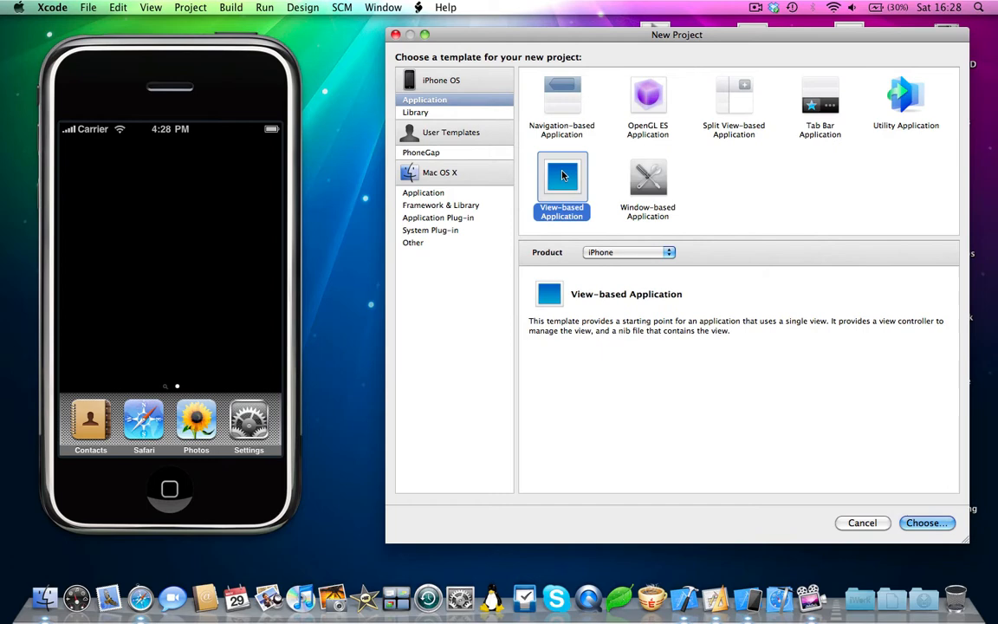
left_click(926, 524)
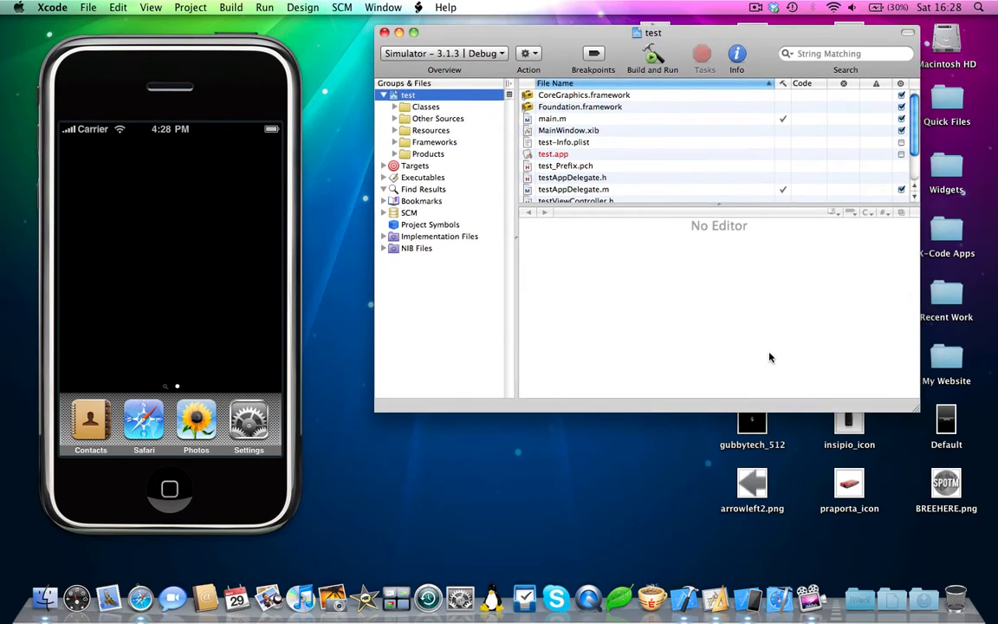
- Expand the Classes group and show testViewController.m in the editor
left_click_drag(917, 416, 980, 534)
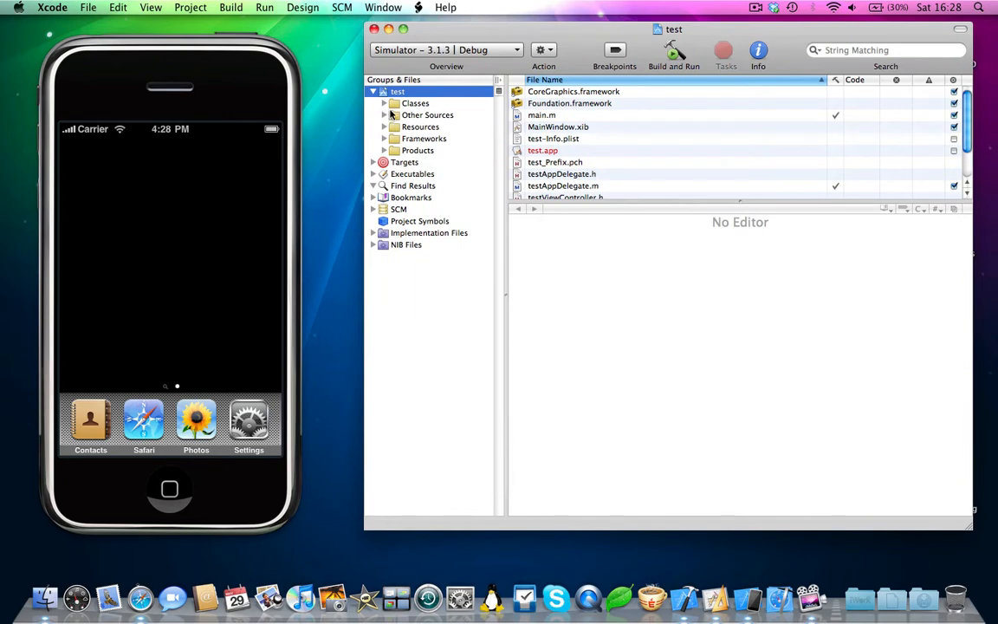
left_click(385, 104)
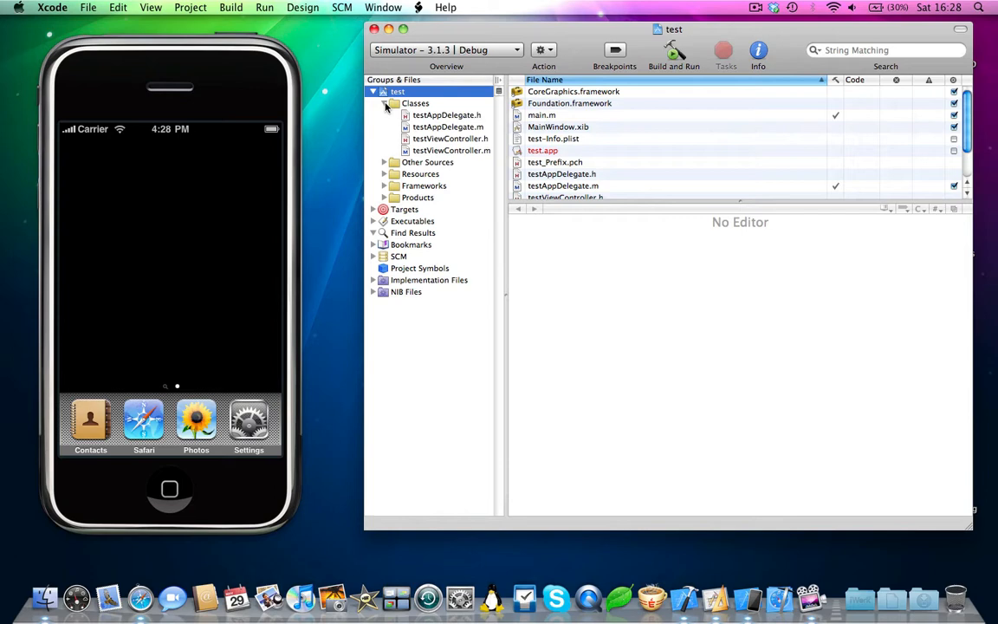
left_click(416, 104)
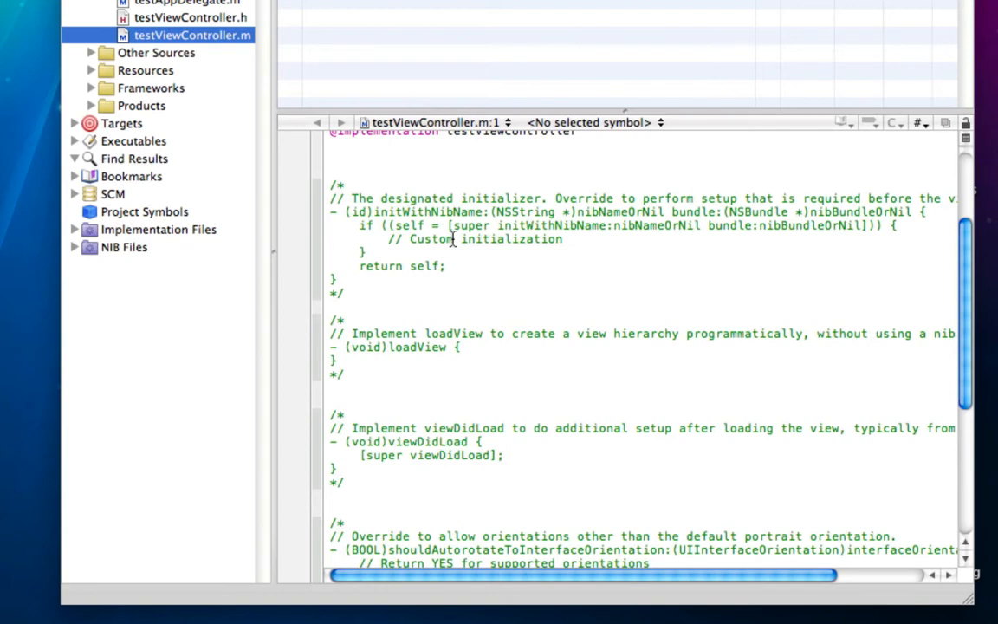
- Uncomment shouldAutorotateToInterfaceOrientation: and make it return YES
scroll("down", 3)
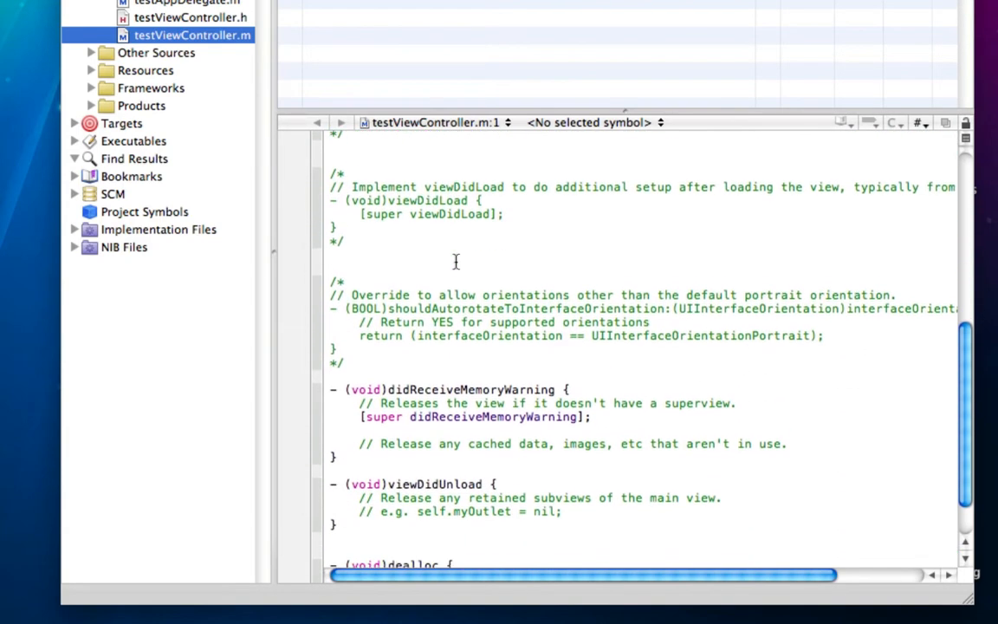
scroll("down", 3)
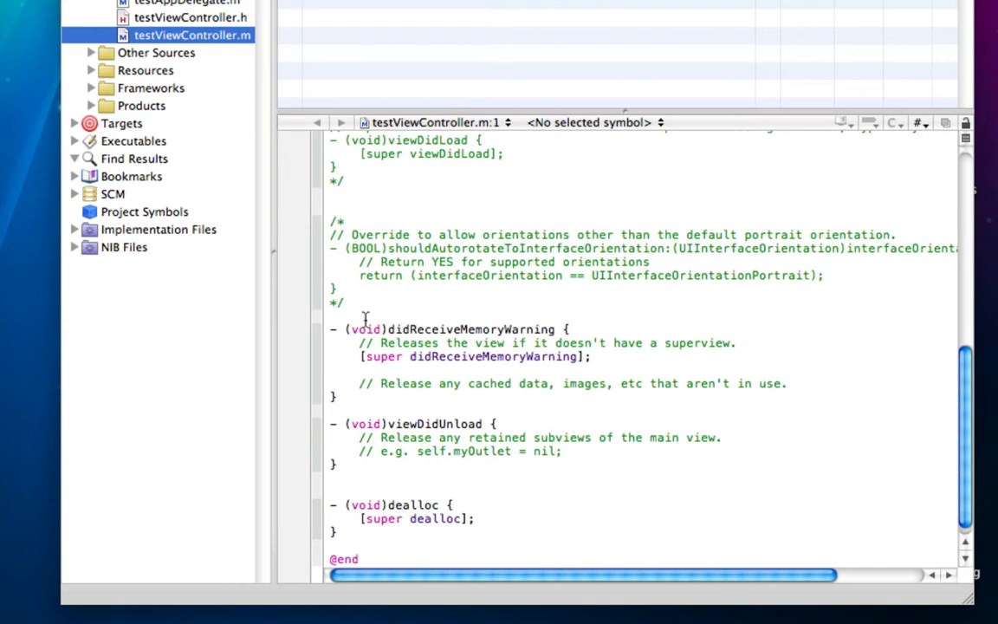
mouse_move(361, 313)
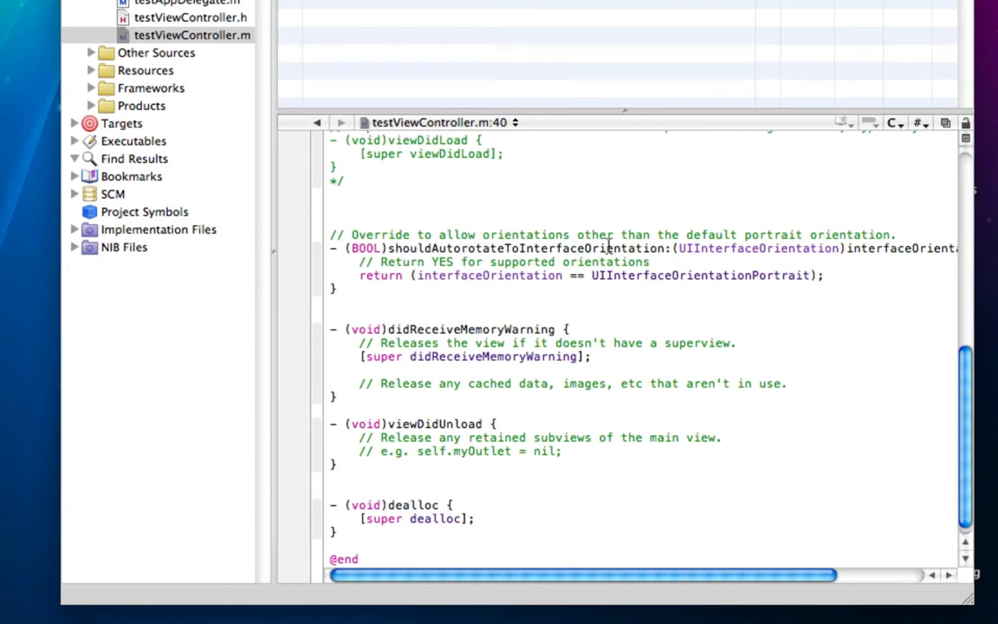
mouse_move(555, 291)
type("return YES;")
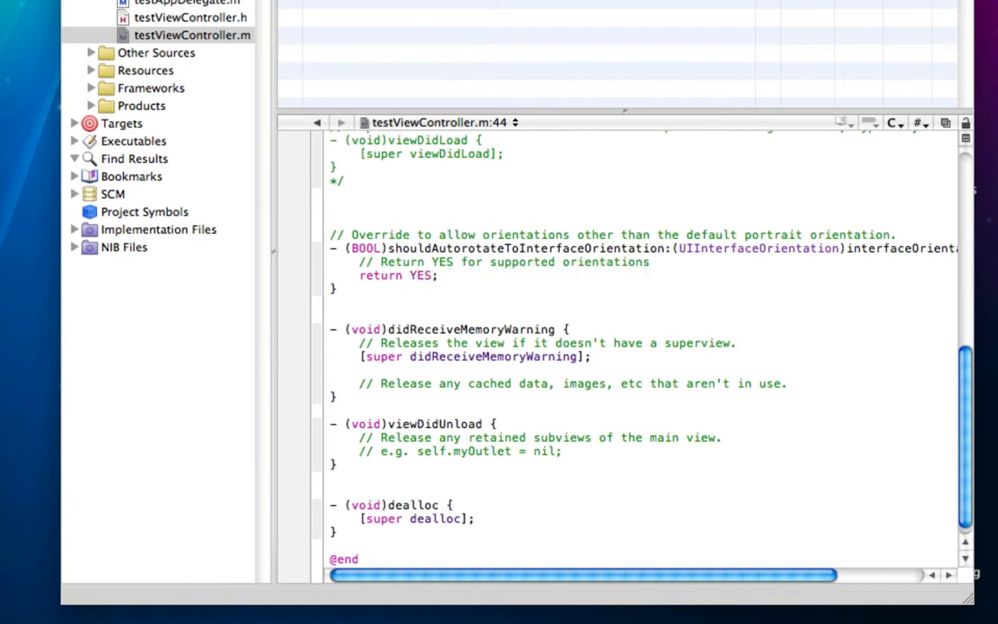
left_click(437, 274)
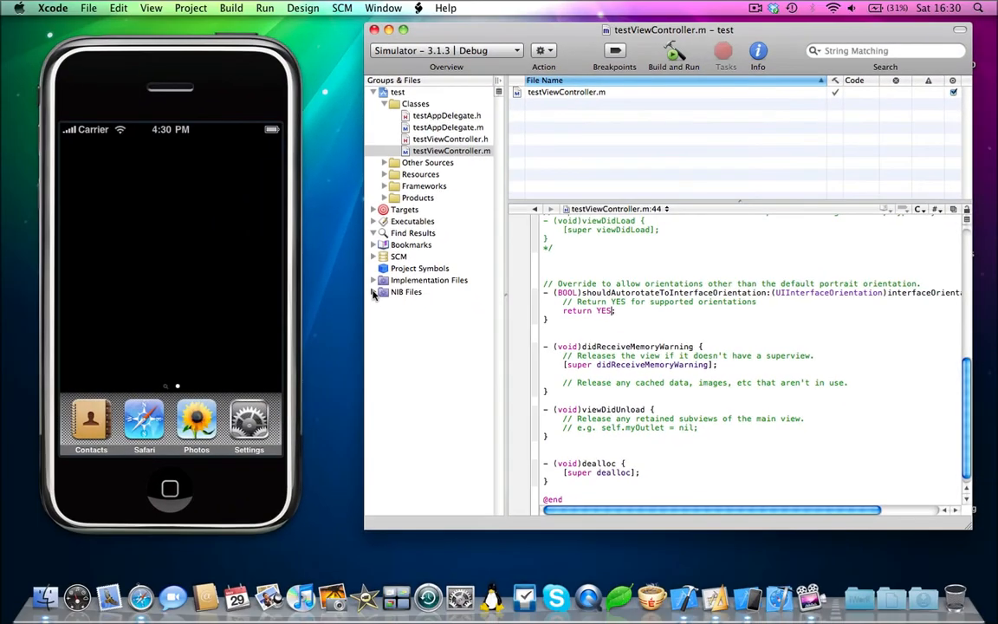
- Open testViewController.xib and drag a Navigation Bar onto the top of the view
double_click(451, 149)
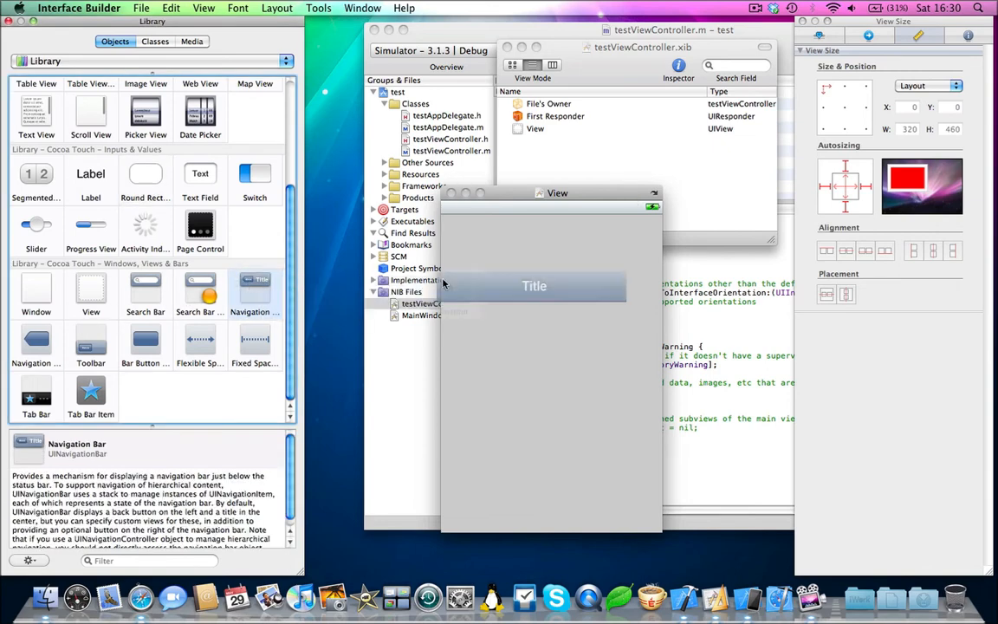
left_click_drag(255, 291, 533, 229)
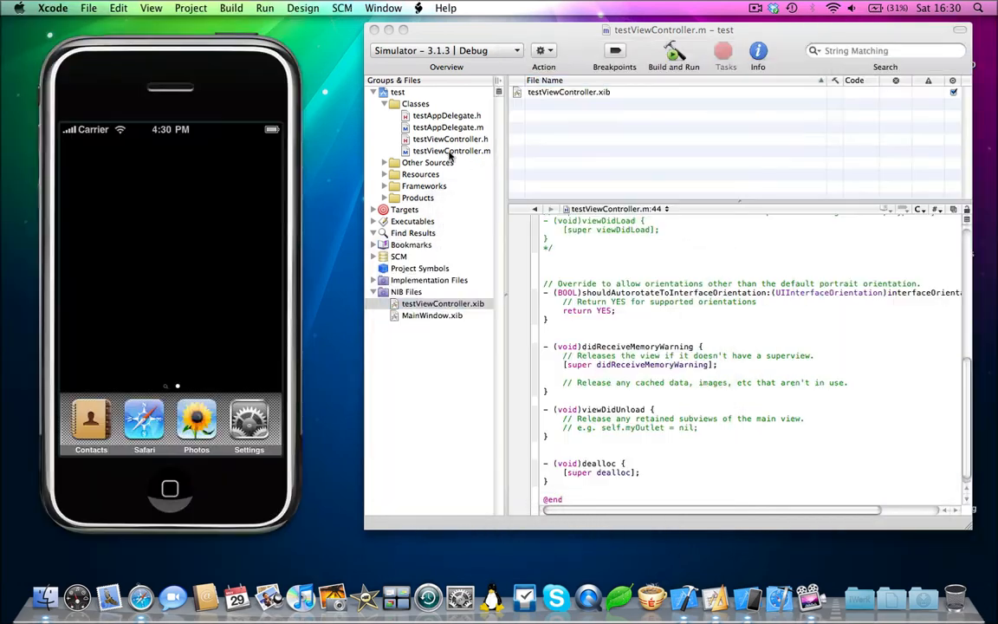
- Build and run the test app in the iPhone Simulator
left_click(674, 50)
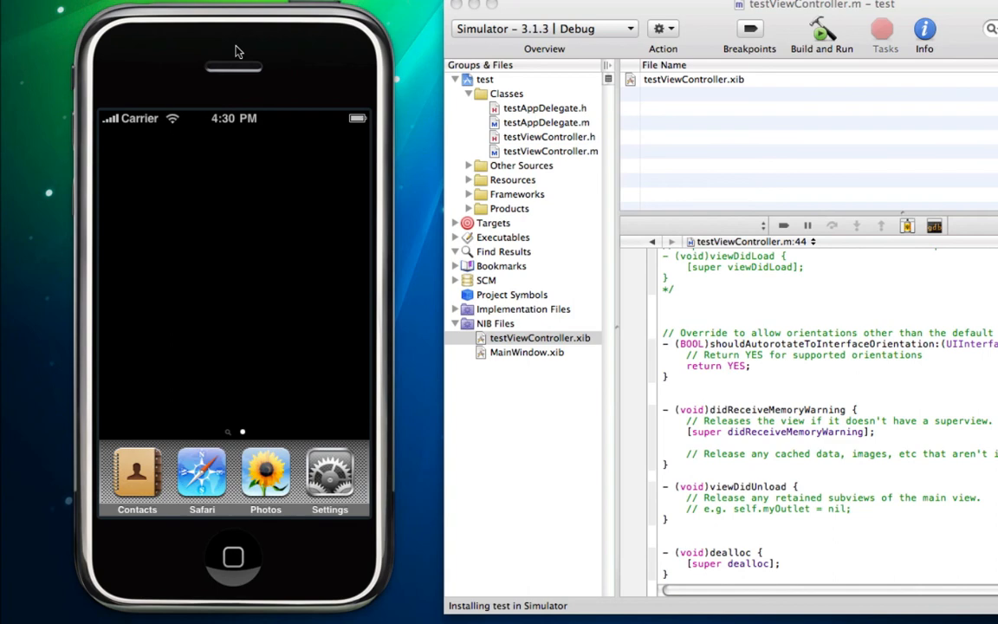
mouse_move(218, 338)
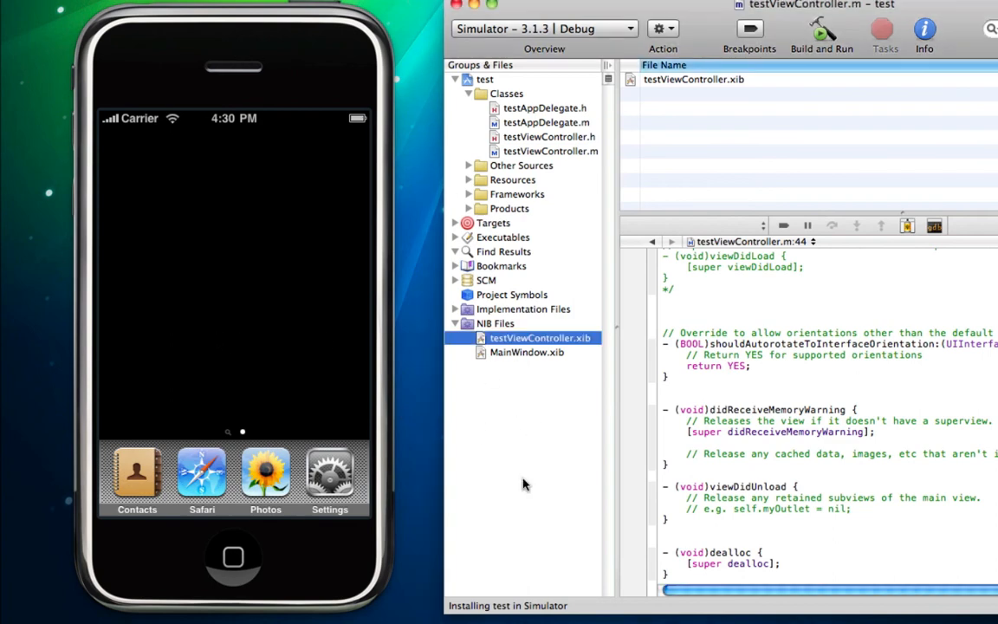
mouse_move(537, 610)
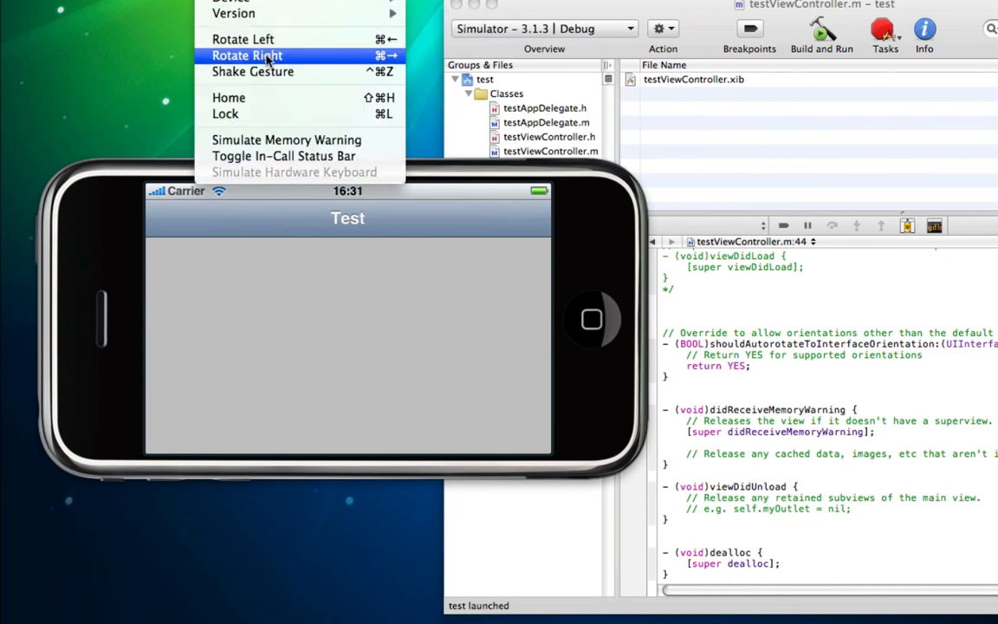
- Rotate the simulated iPhone right so the view and navigation bar sit in landscape
left_click(246, 54)
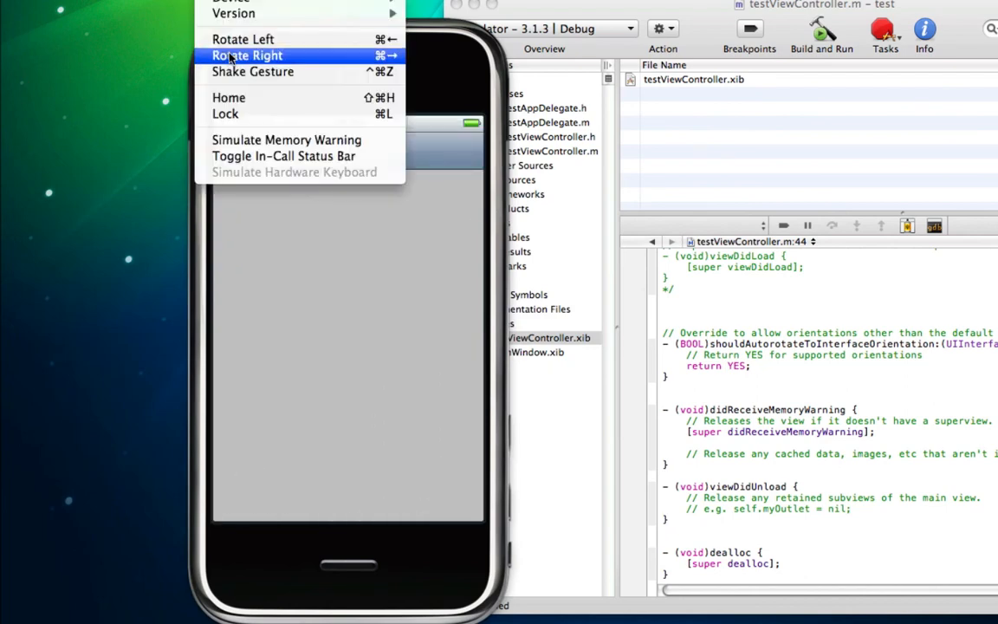
left_click(246, 55)
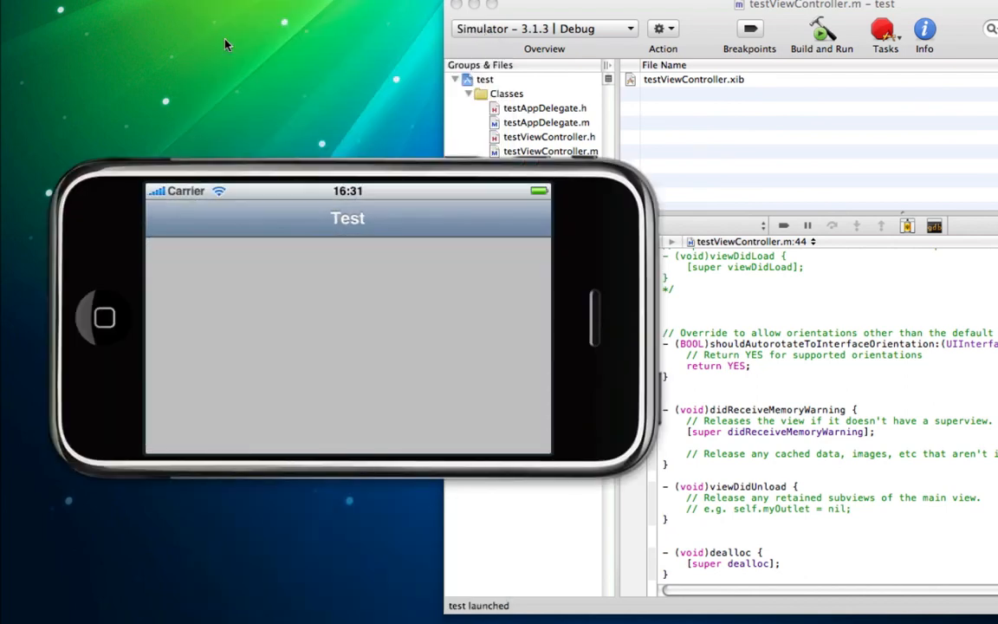